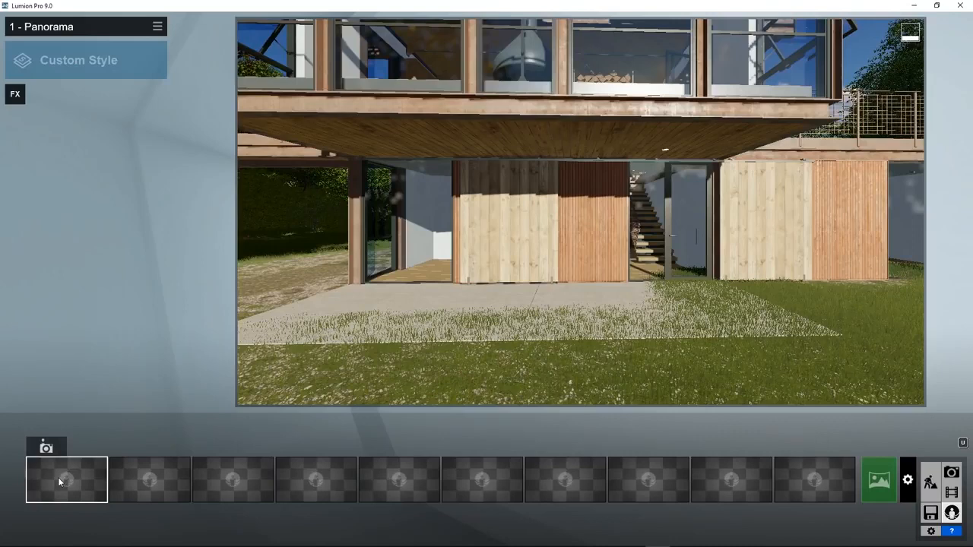
pyautogui.moveTo(46, 447)
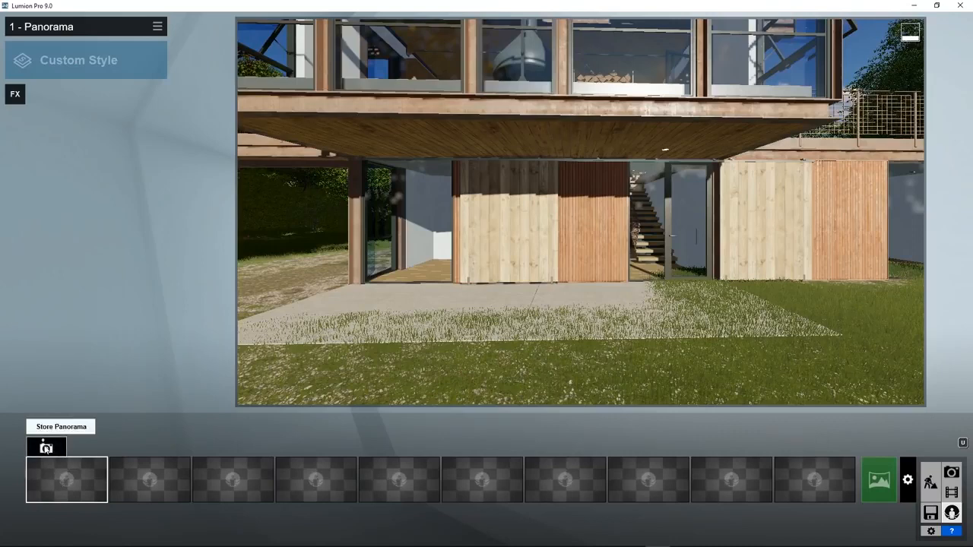
# Store the current ground-floor exterior view of the house as the first panorama viewpoint.
pyautogui.click(61, 426)
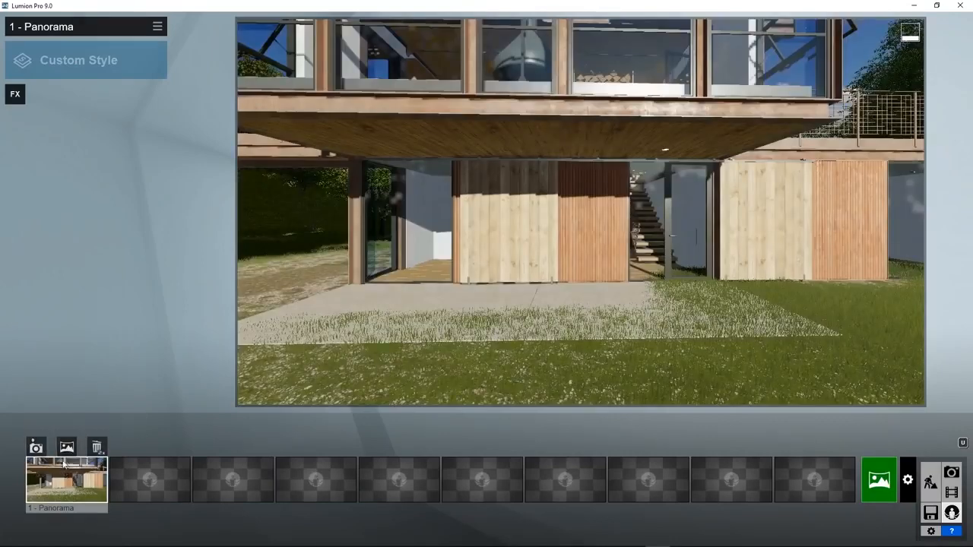
pyautogui.moveTo(66, 447)
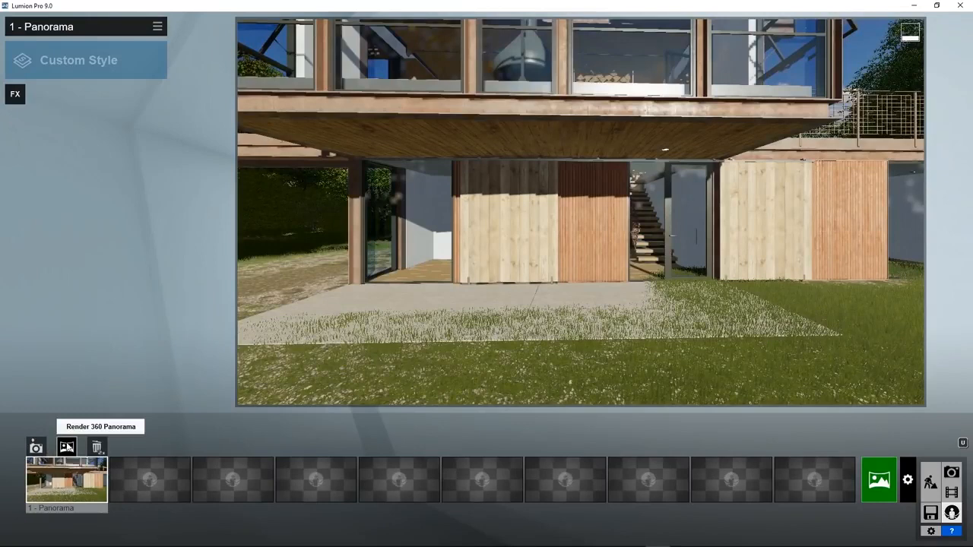
# Compare Stereoscopic On and Off in the 360 panorama settings, leaving it Off for Generic Device.
pyautogui.click(879, 481)
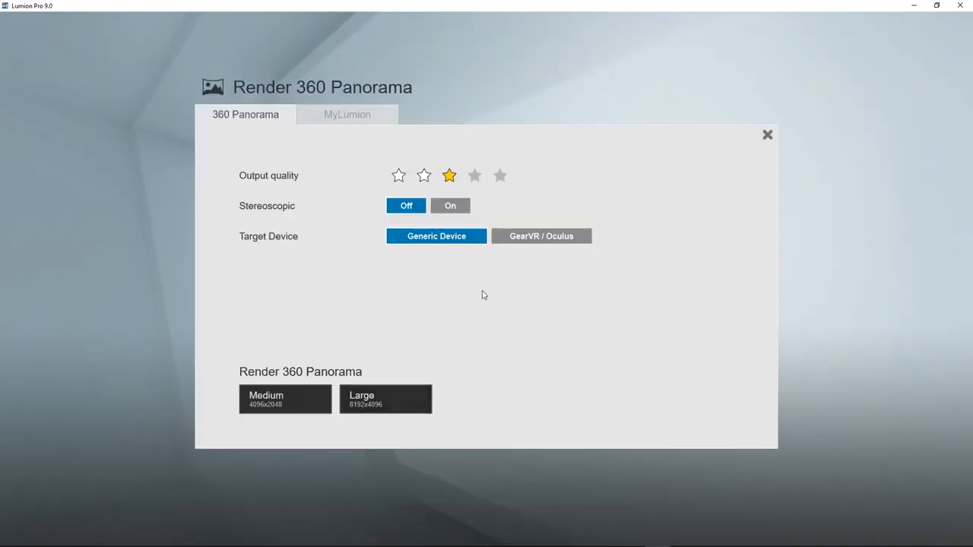
pyautogui.moveTo(482, 308)
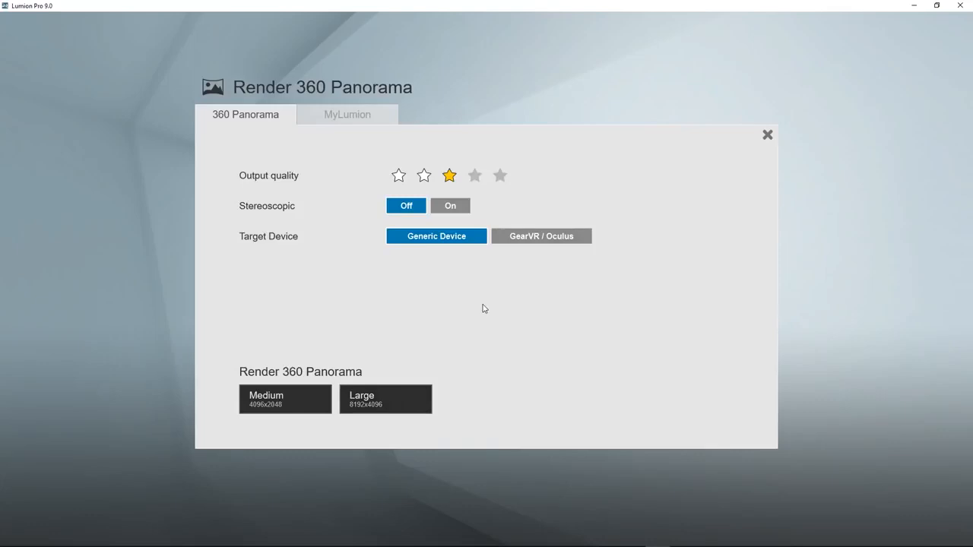
pyautogui.moveTo(286, 410)
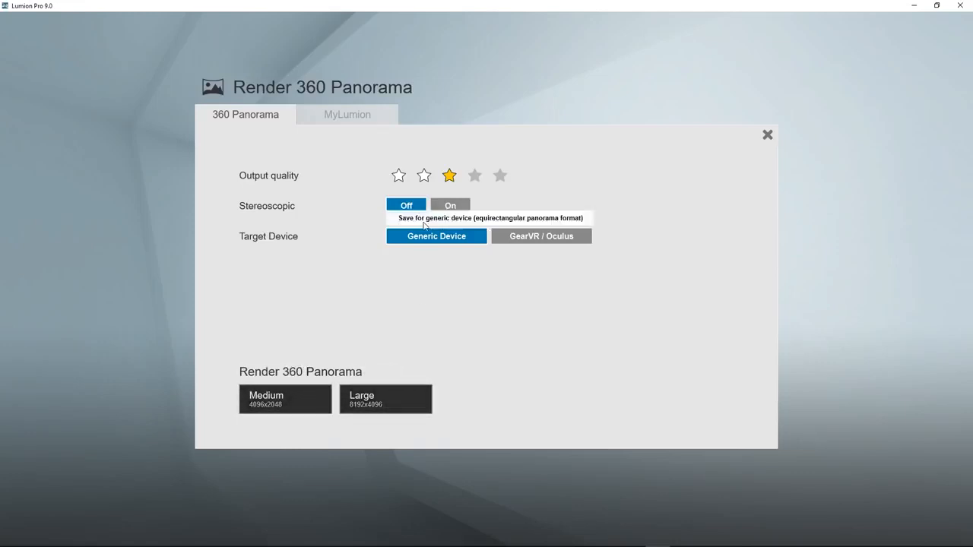
pyautogui.moveTo(450, 176)
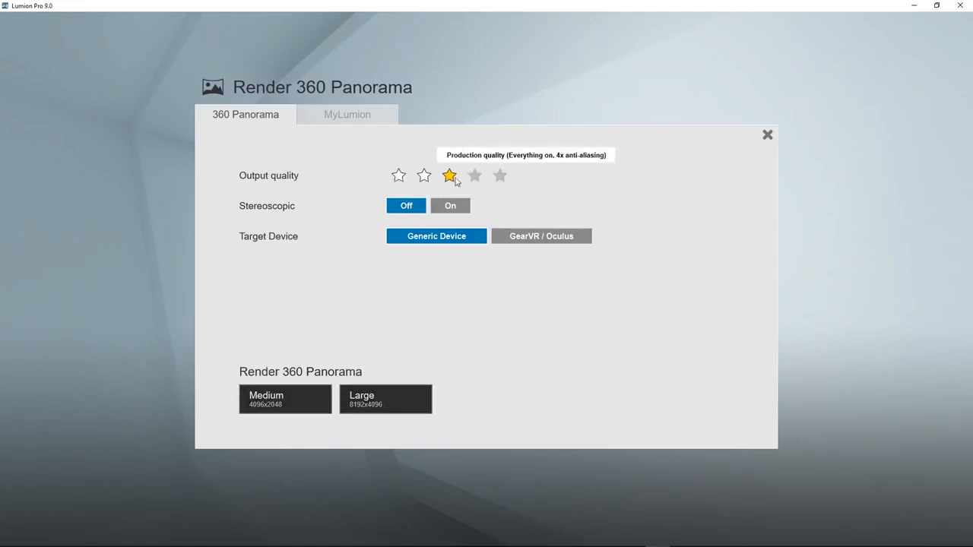
pyautogui.click(450, 205)
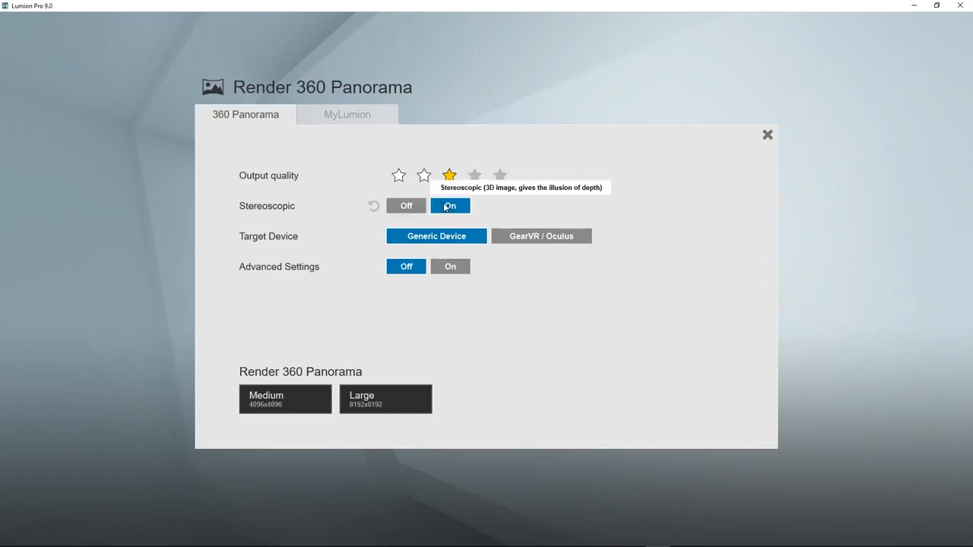
pyautogui.click(404, 205)
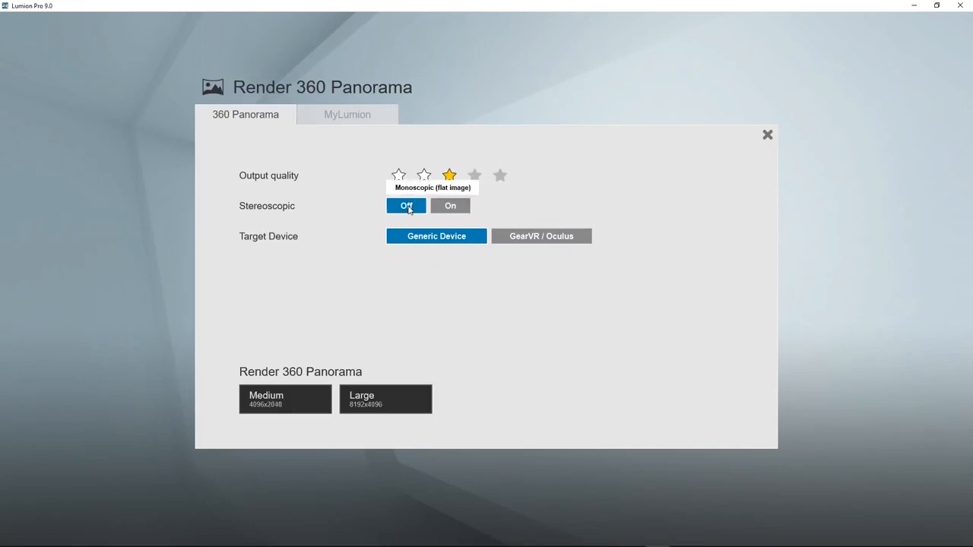
pyautogui.click(450, 206)
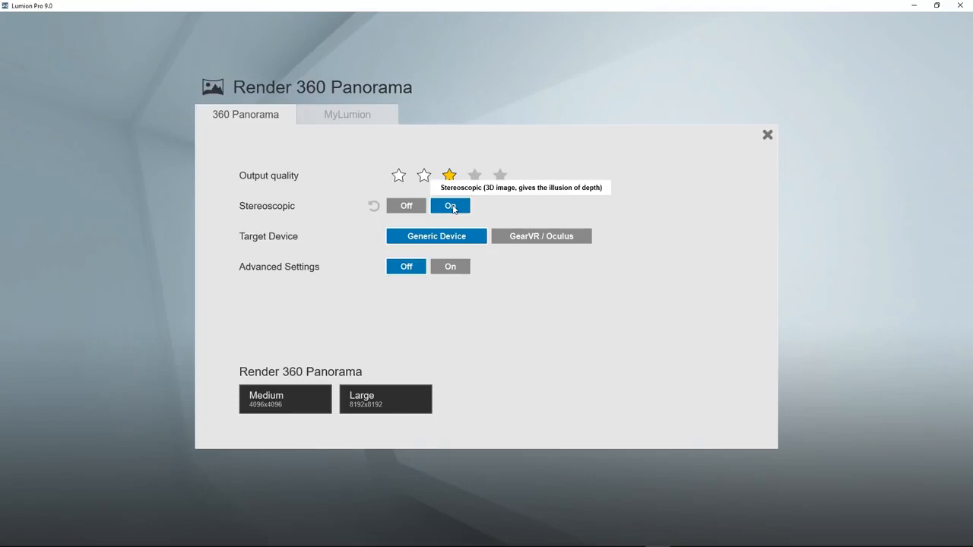
pyautogui.click(405, 205)
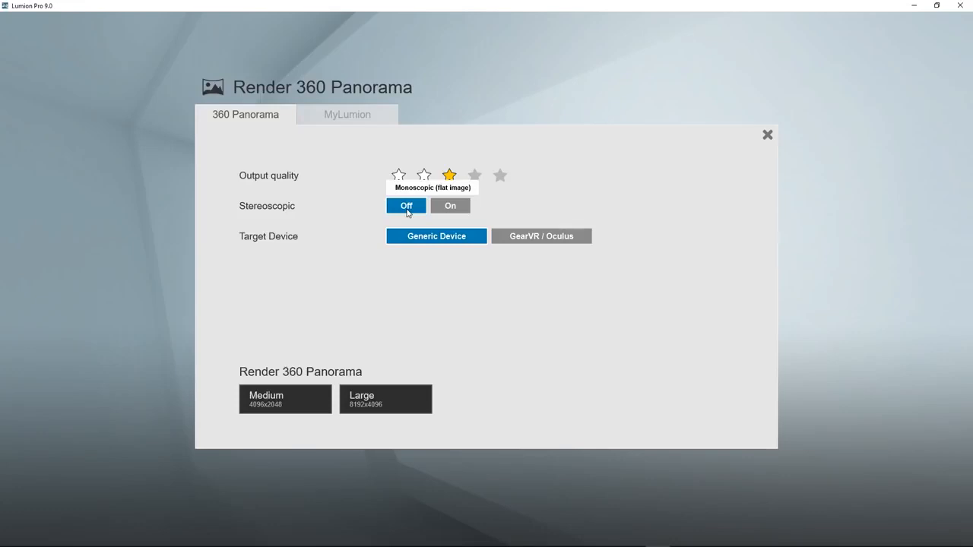
pyautogui.moveTo(436, 235)
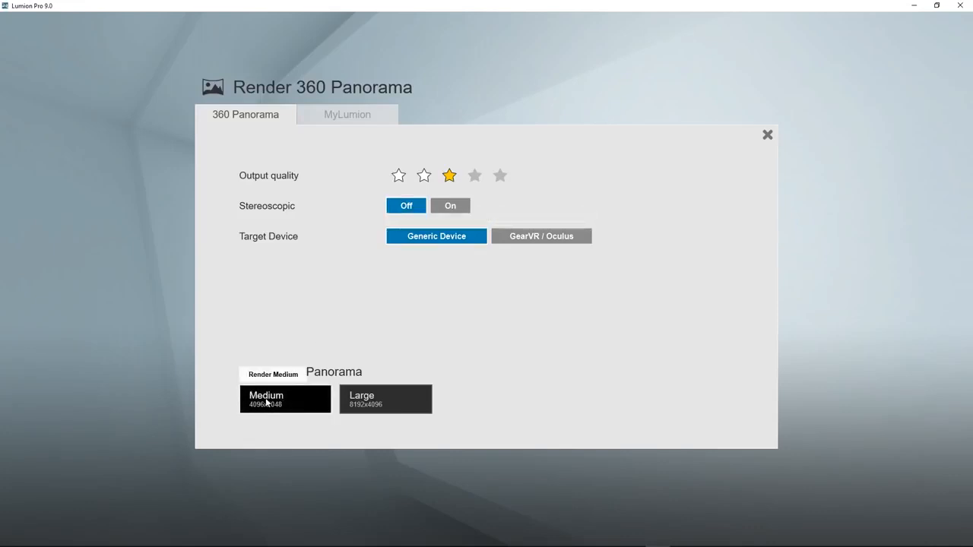
# Render the panorama at Medium size and save it as the JPG 360-1.
pyautogui.click(286, 398)
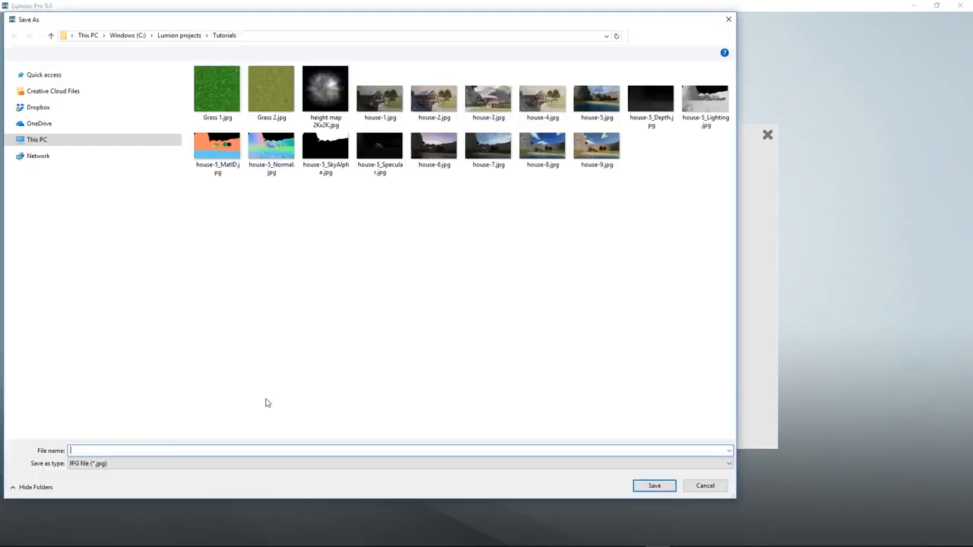
pyautogui.write('360-1')
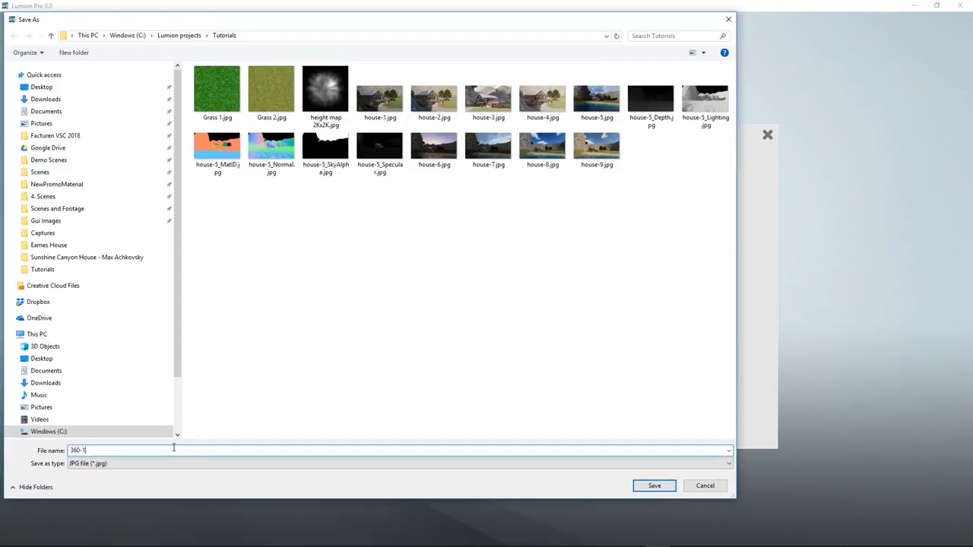
pyautogui.click(654, 487)
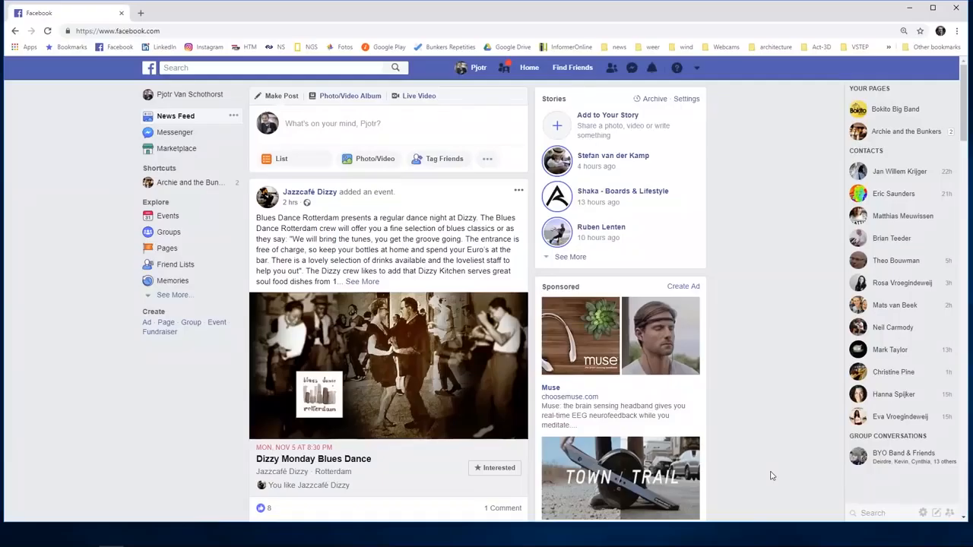
pyautogui.moveTo(736, 461)
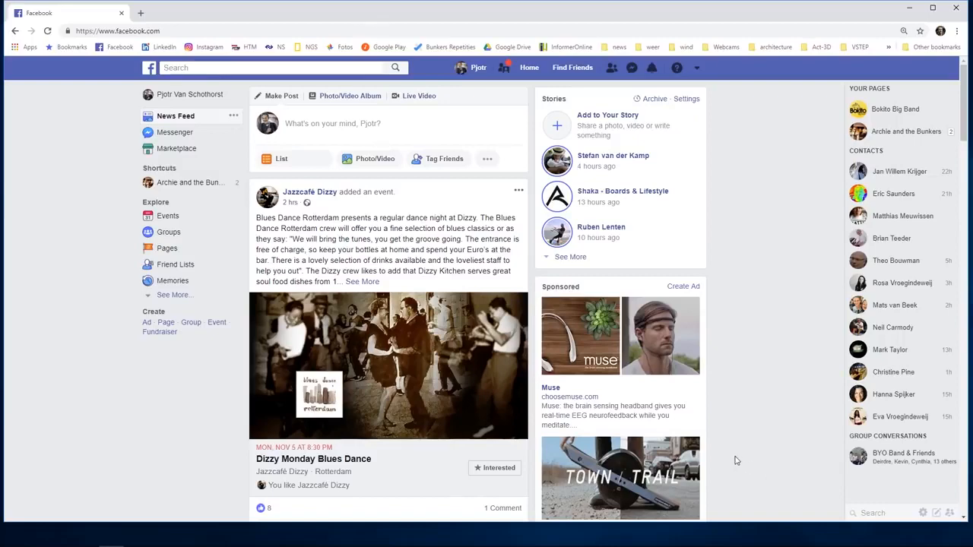
# Post the panorama JPG on Facebook captioned 'Lumion panorama' and view it as a full-screen 360 photo.
pyautogui.click(331, 123)
pyautogui.write('Lumion panorama')
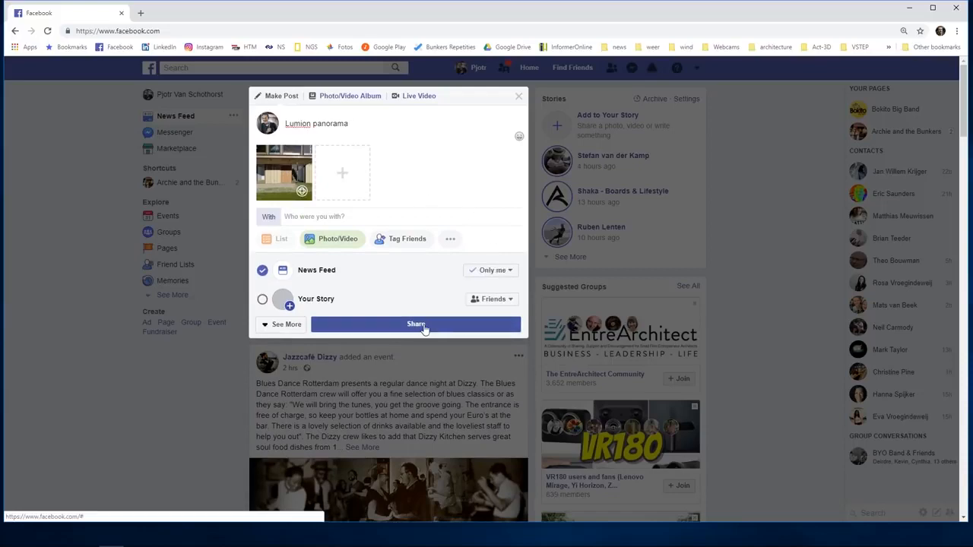
pyautogui.click(416, 324)
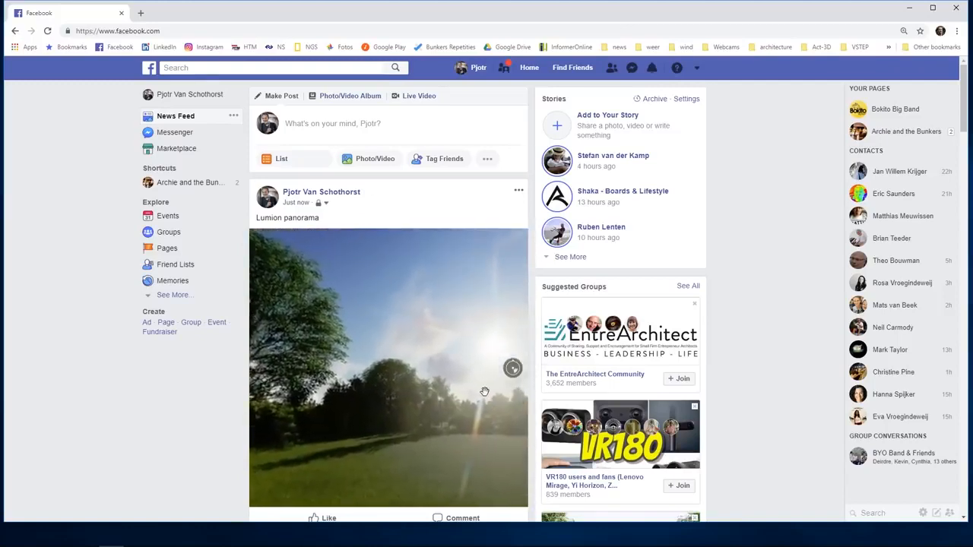
pyautogui.click(388, 368)
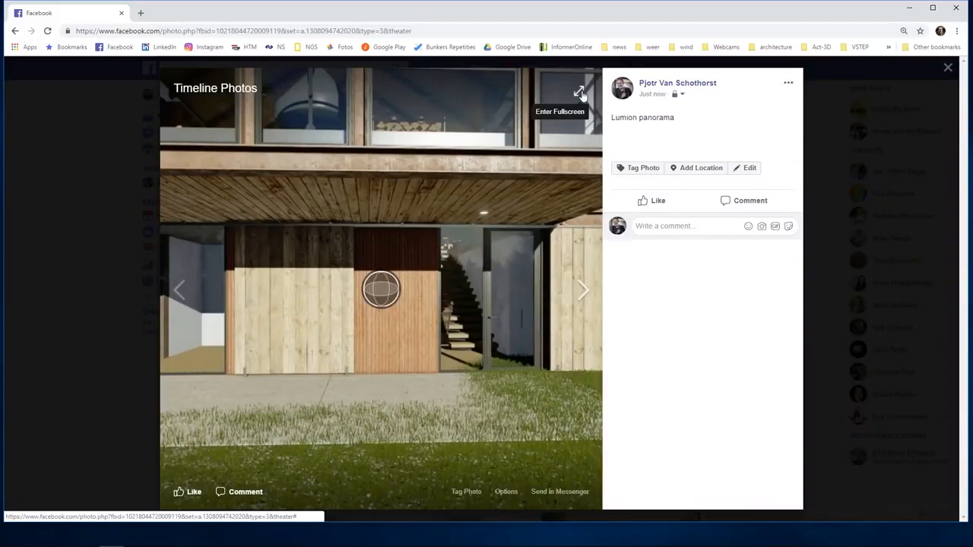
pyautogui.click(581, 94)
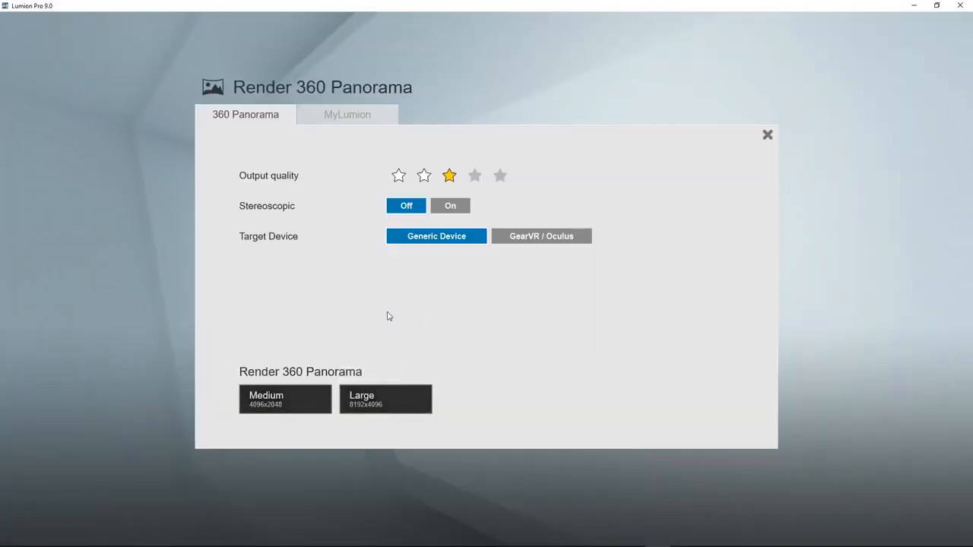
# Upload the panorama to MyLumion titled 'panoramic image' with the email filled in.
pyautogui.click(346, 114)
pyautogui.write('xyz@gm')
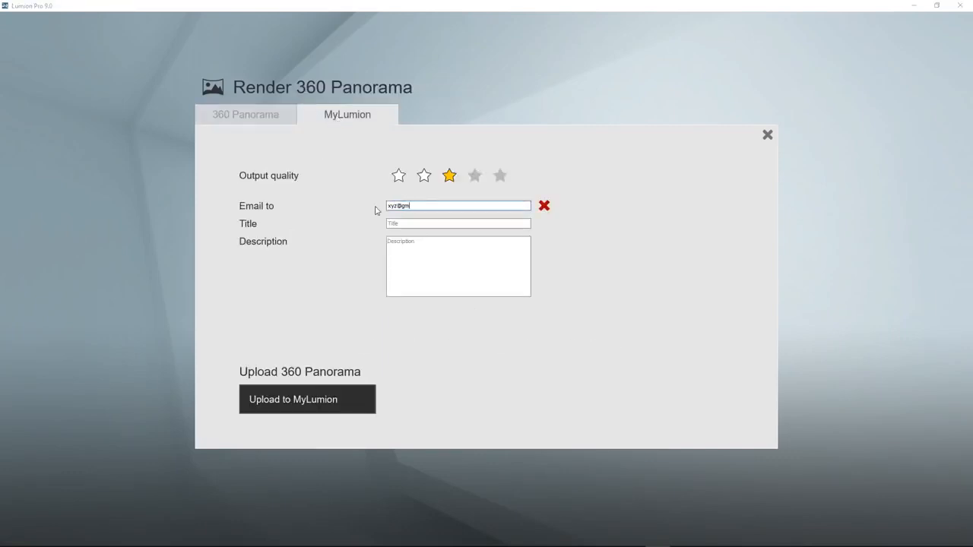
pyautogui.write('pano')
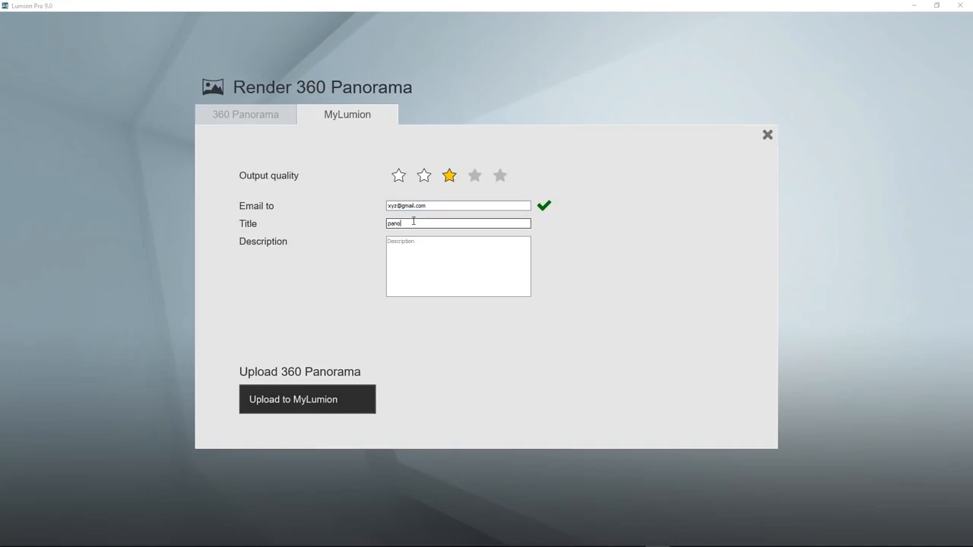
pyautogui.click(307, 398)
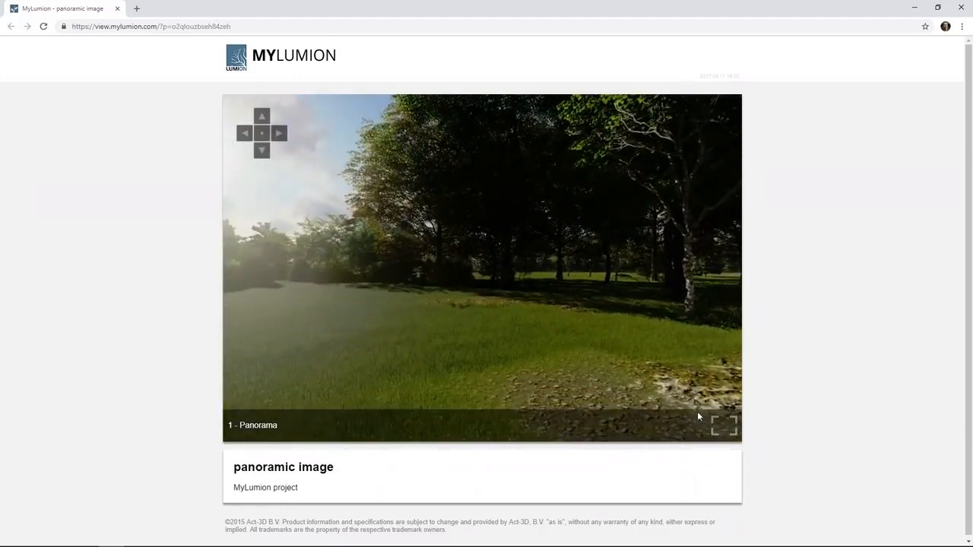
# View the uploaded panoramic image full screen in the MyLumion viewer.
pyautogui.click(724, 426)
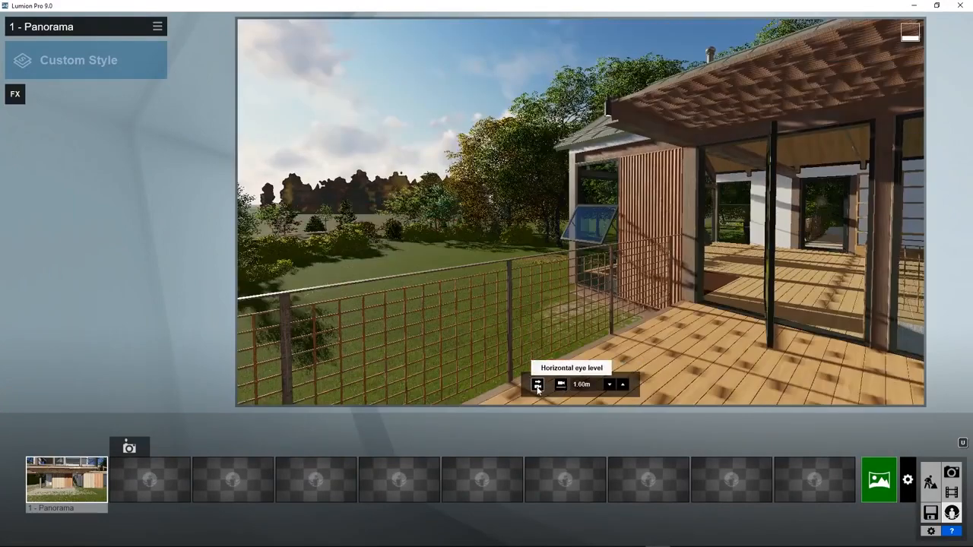
# Store the trees view as a second panorama and bring up the Render all 360 Panoramas settings.
pyautogui.click(119, 447)
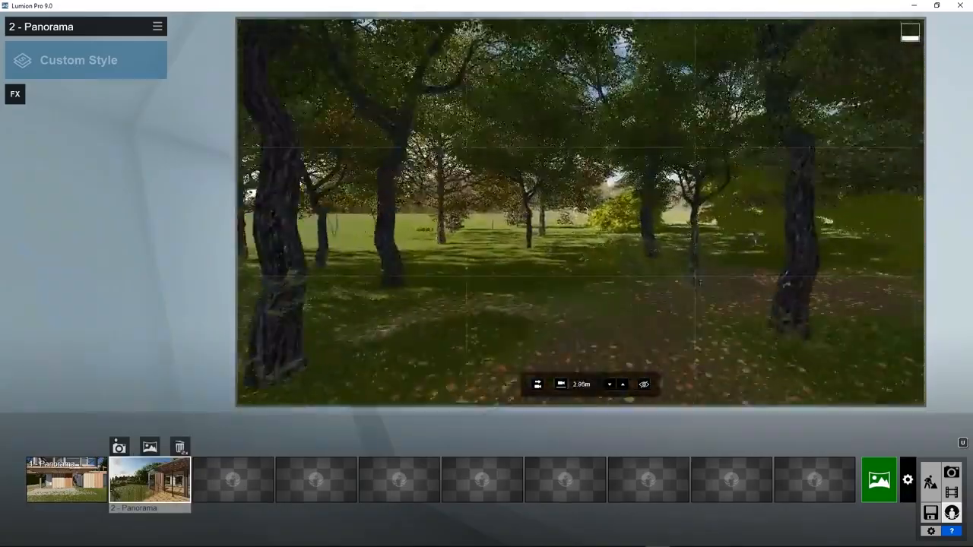
pyautogui.click(539, 383)
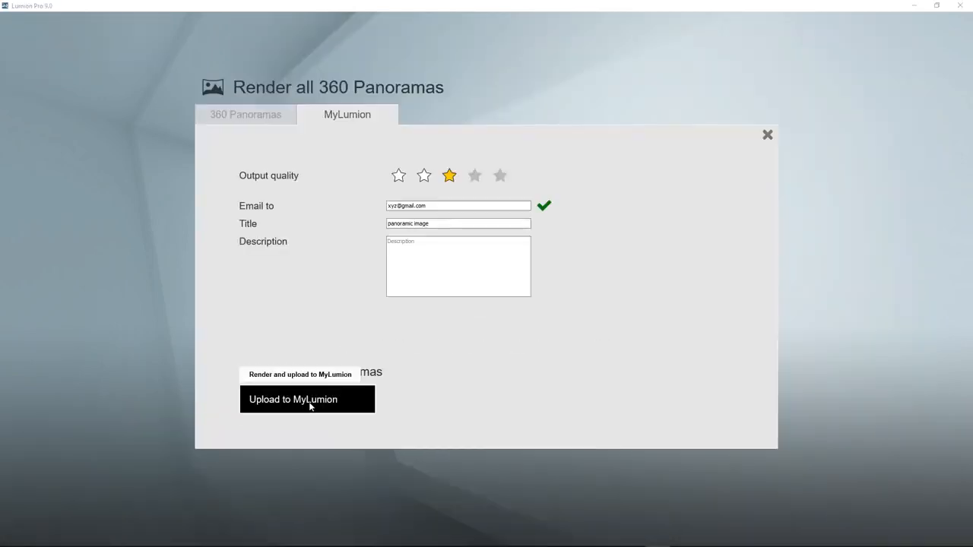
# Render both stored panoramas and upload them together to MyLumion.
pyautogui.click(307, 398)
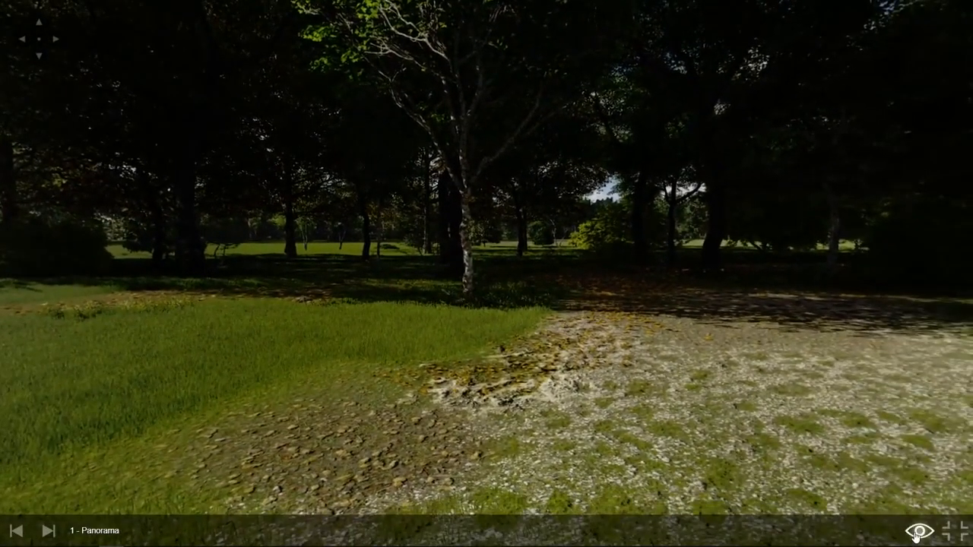
# Enable linked viewpoints in the MyLumion viewer and jump to the 3 - Panorama hotspot.
pyautogui.click(919, 531)
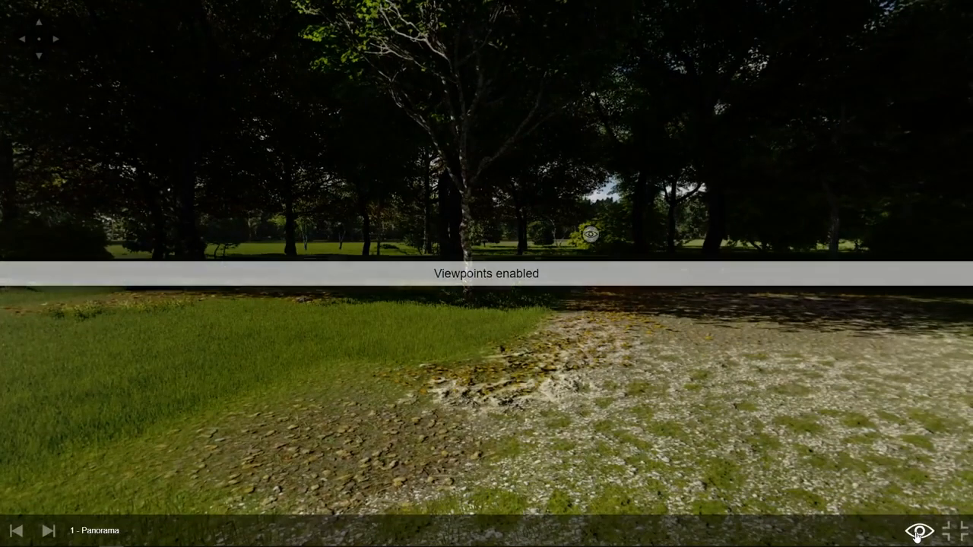
pyautogui.moveTo(590, 234)
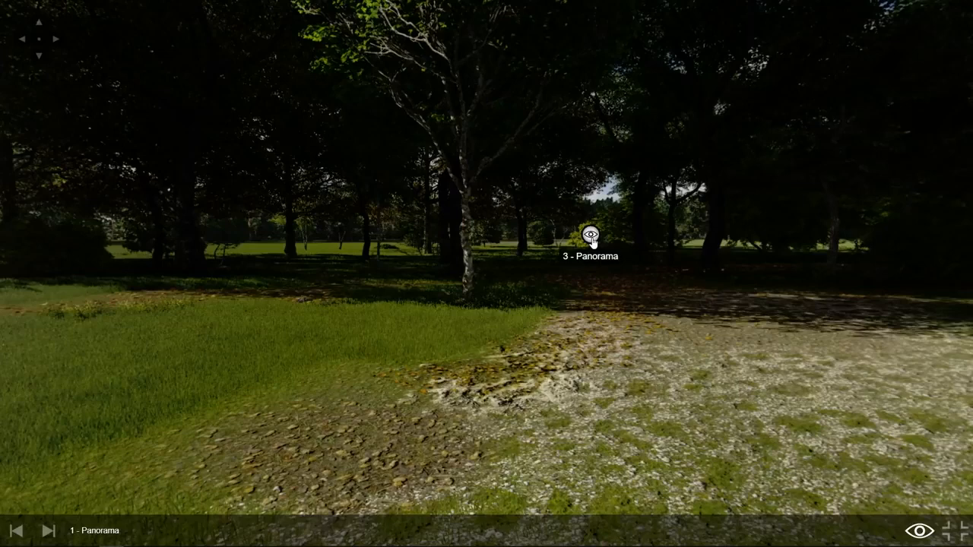
pyautogui.click(590, 234)
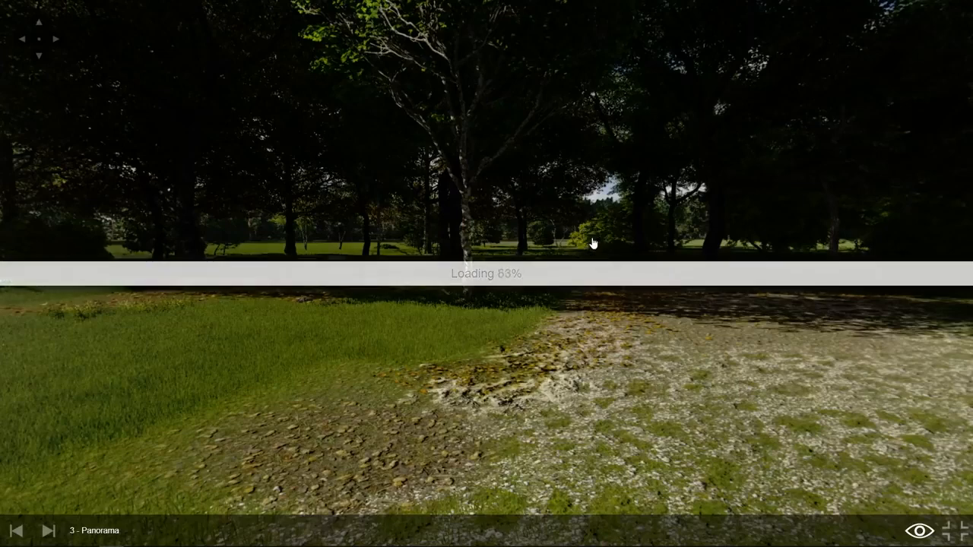